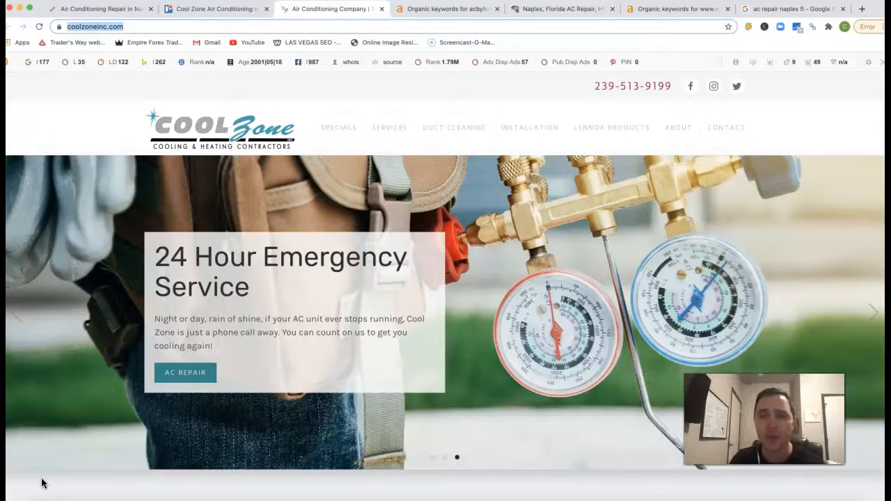
mouse_move(490, 300)
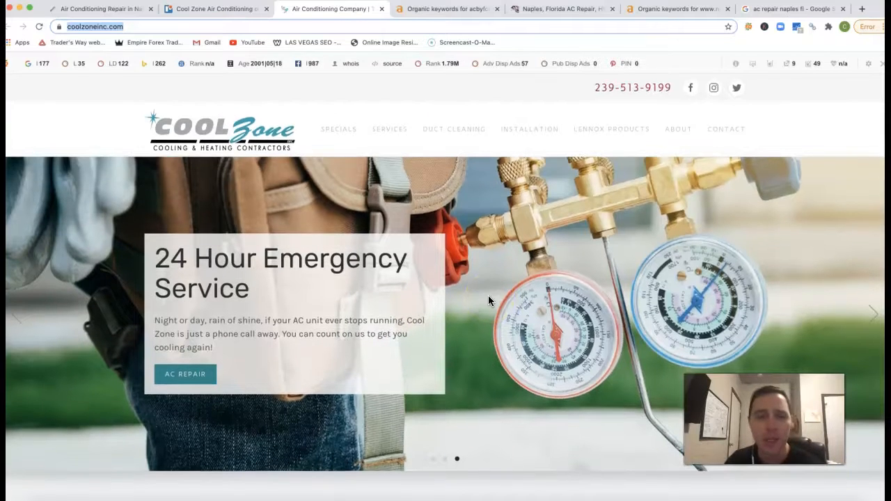
Scroll the Cool Zone homepage past coupons, reviews, service areas and footer to the Lennox partnership section
scroll(down, 3)
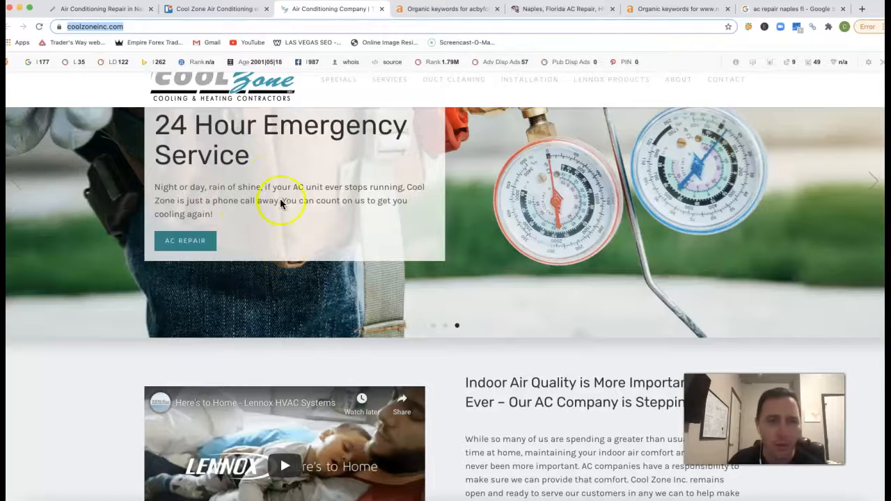
scroll(down, 3)
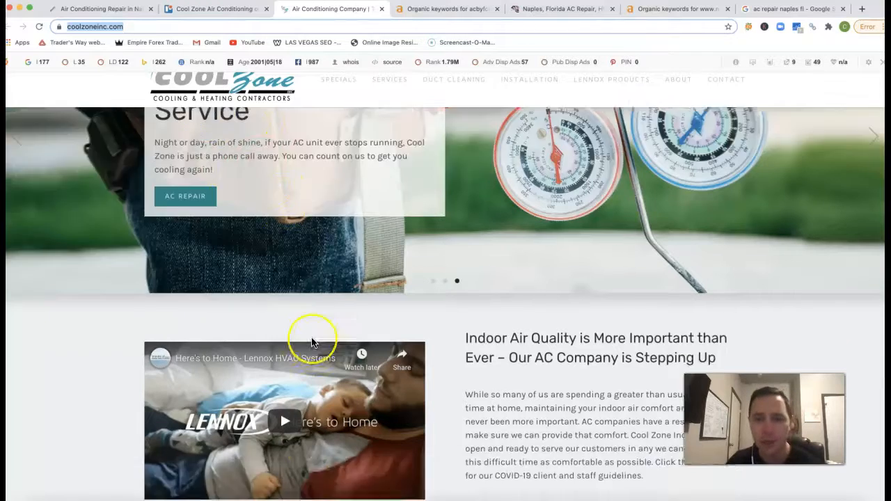
scroll(down, 3)
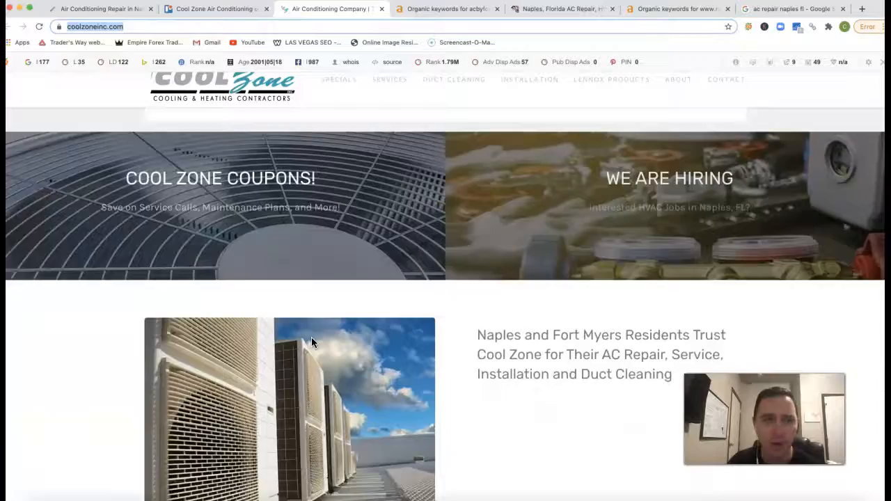
scroll(down, 3)
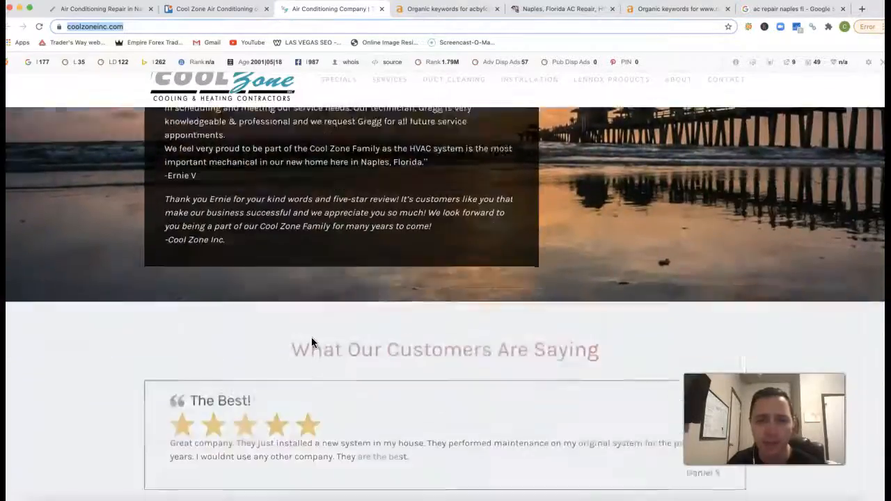
scroll(down, 3)
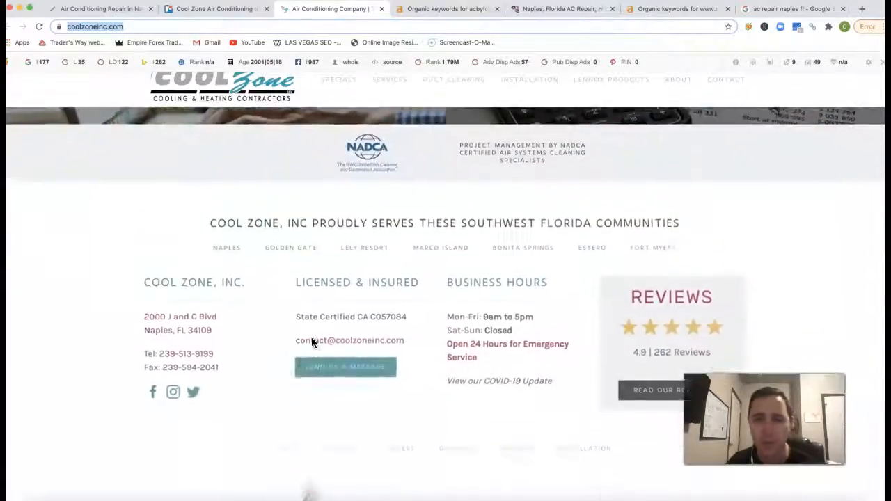
scroll(up, 3)
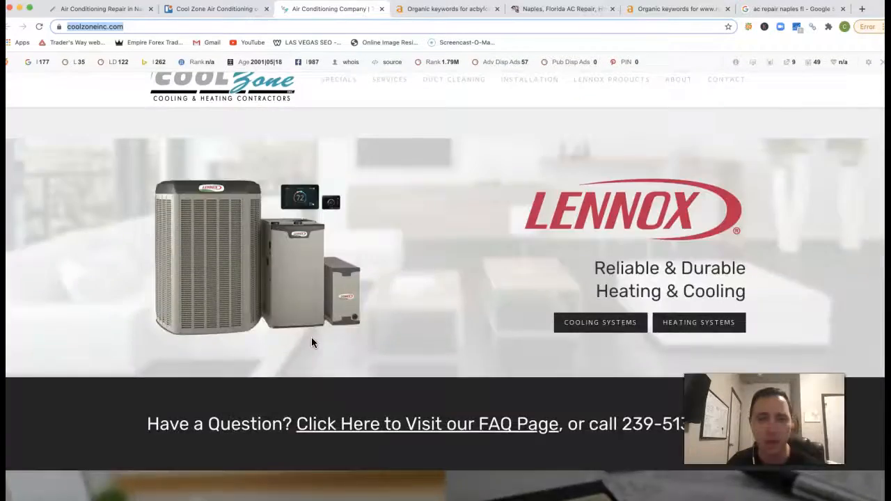
scroll(down, 3)
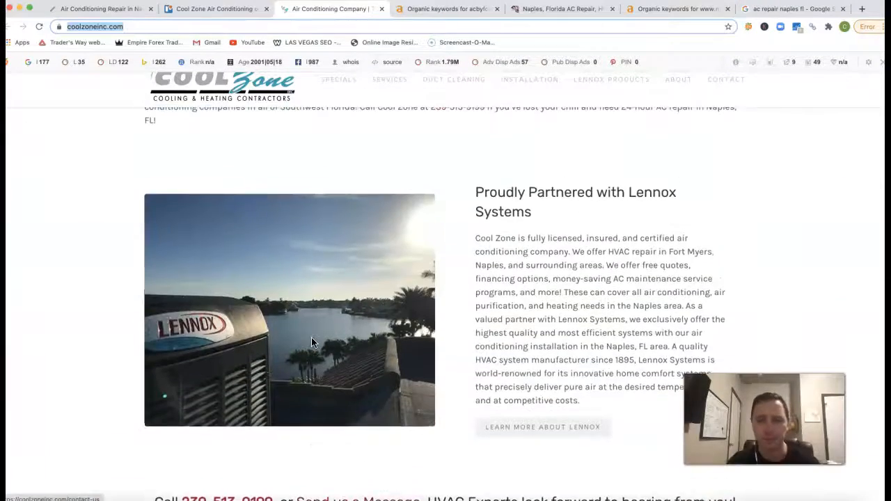
scroll(down, 3)
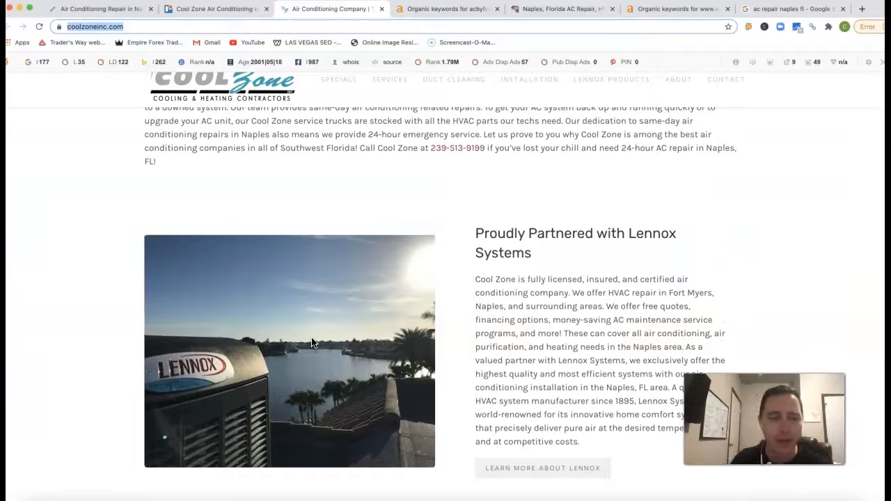
Start saving the Lennox partnership photo via Save Image As, then dismiss the save dialog
right_click(314, 341)
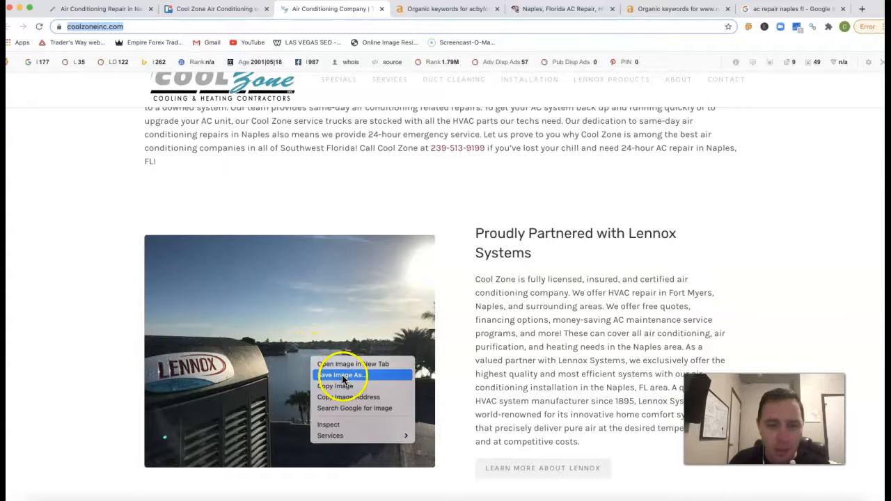
click(342, 376)
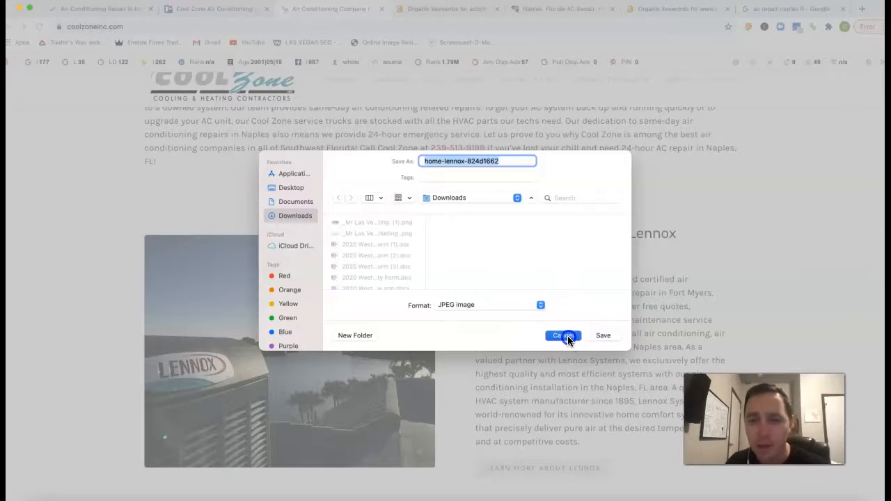
click(563, 335)
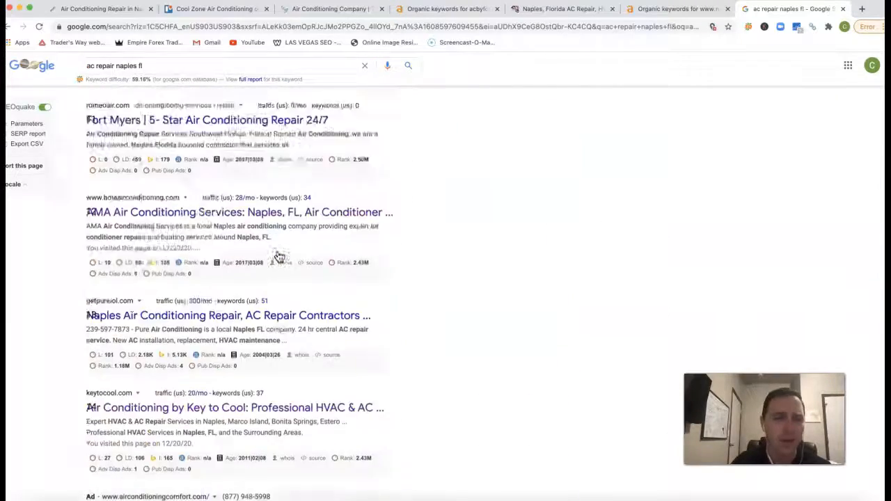
Scroll the 'ac repair naples fl' results past sponsored HVAC pros to the local map pack listings
scroll(down, 3)
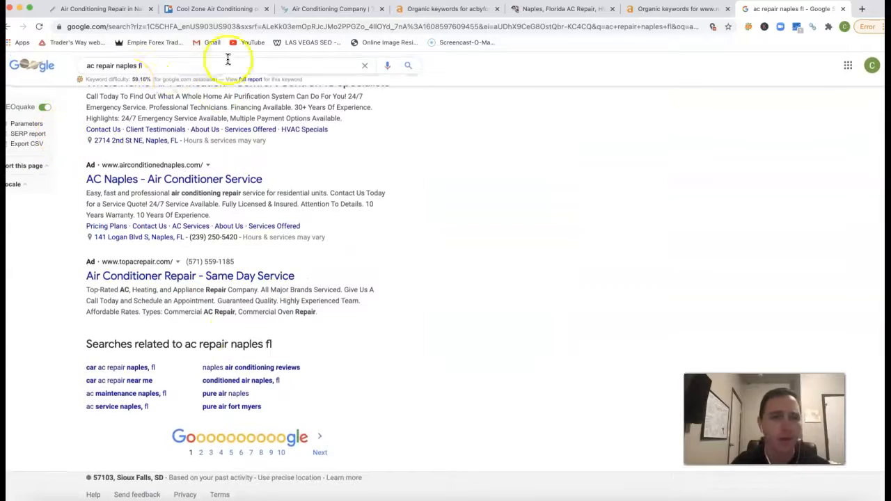
scroll(down, 3)
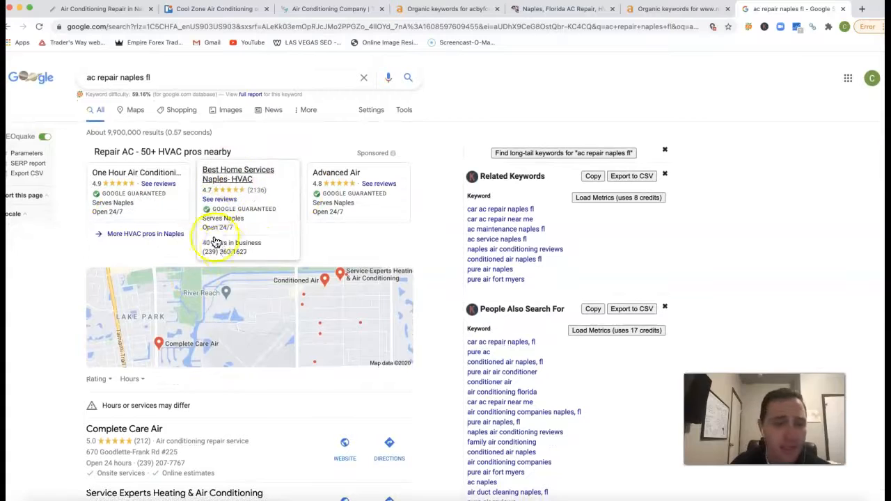
mouse_move(242, 287)
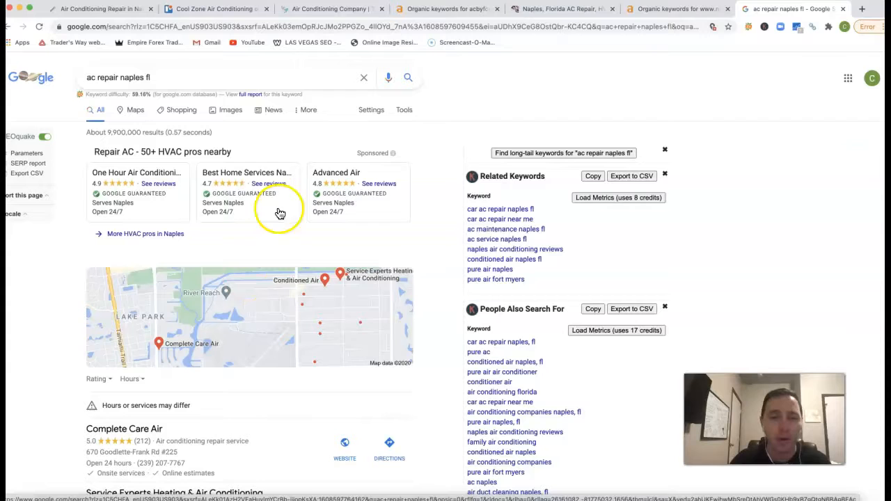
mouse_move(276, 292)
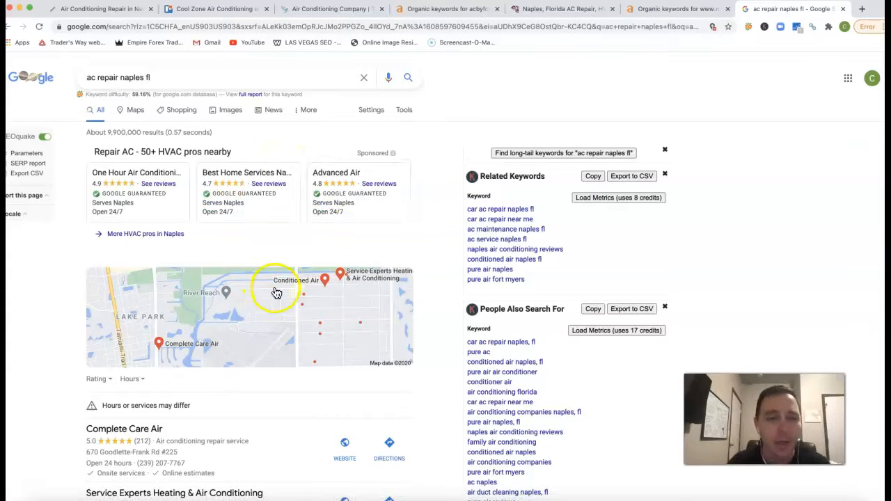
scroll(down, 3)
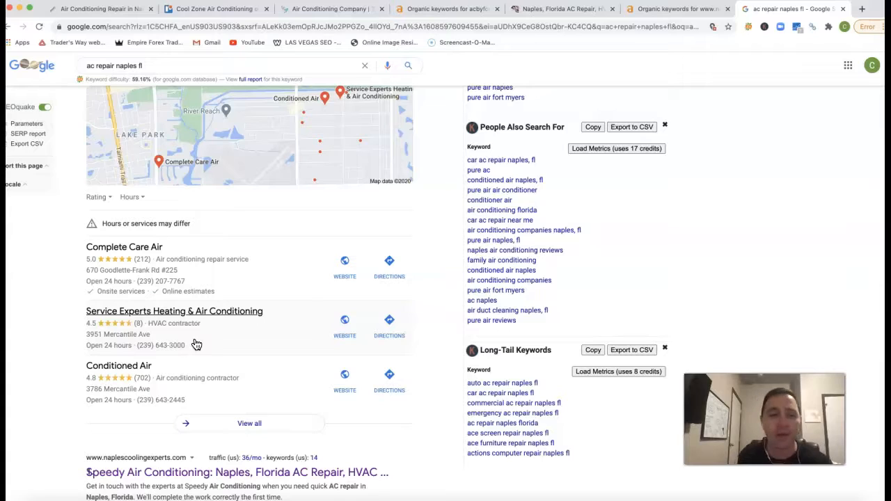
mouse_move(278, 356)
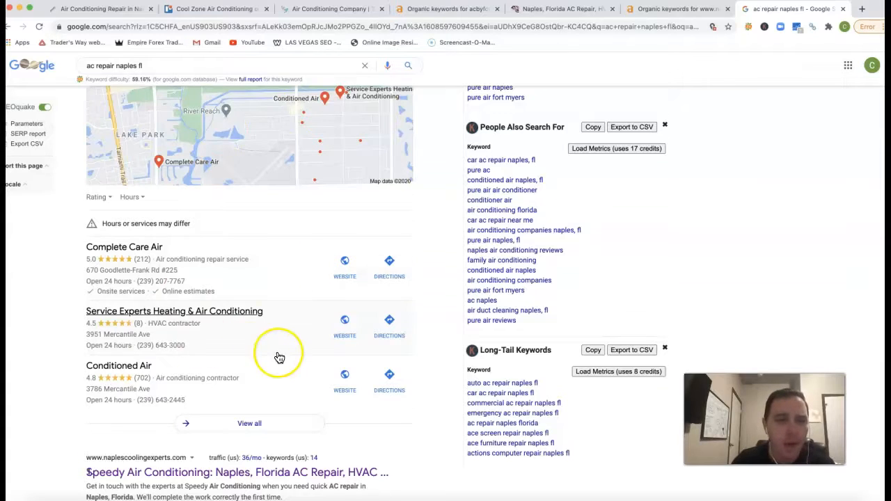
Scroll through the organic Google results for 'ac repair naples fl'
scroll(down, 3)
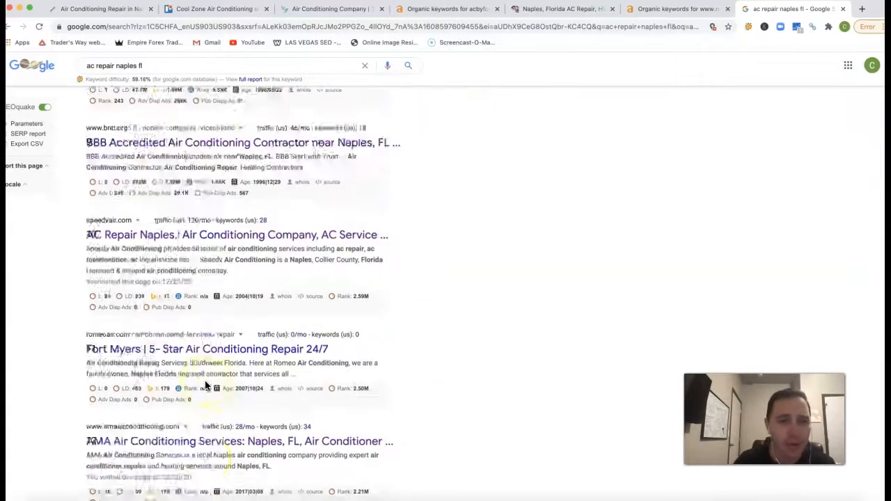
scroll(down, 3)
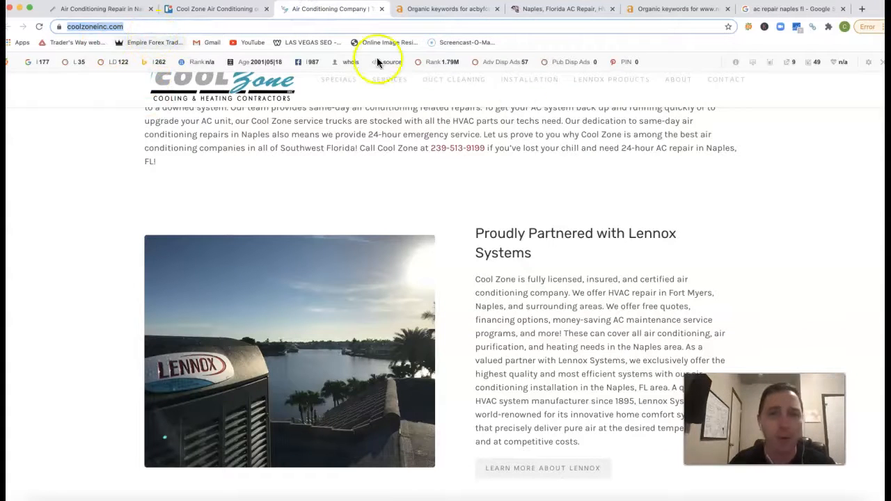
Show the Ahrefs Organic Keywords report for acbyfcs.com limited to United States rankings
click(447, 9)
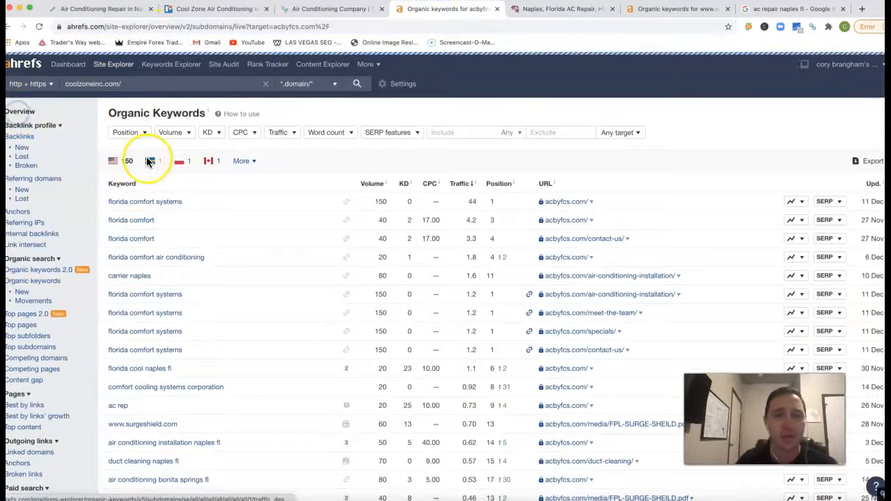
click(20, 111)
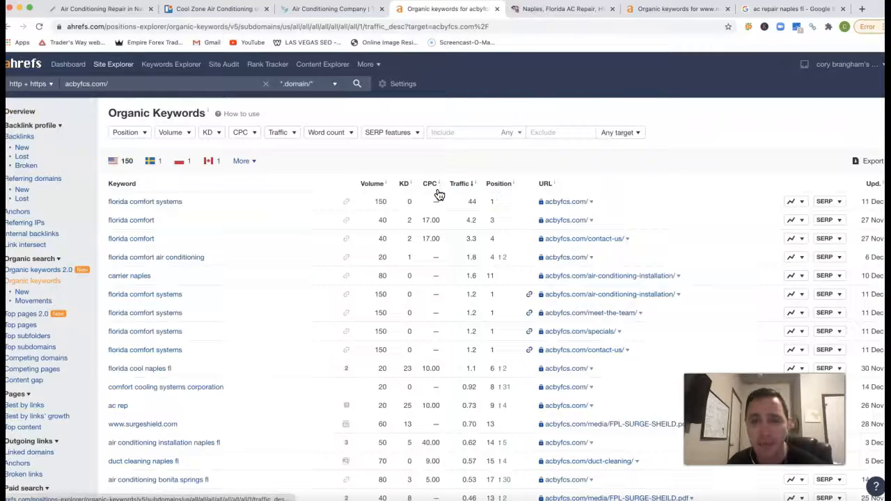
scroll(down, 3)
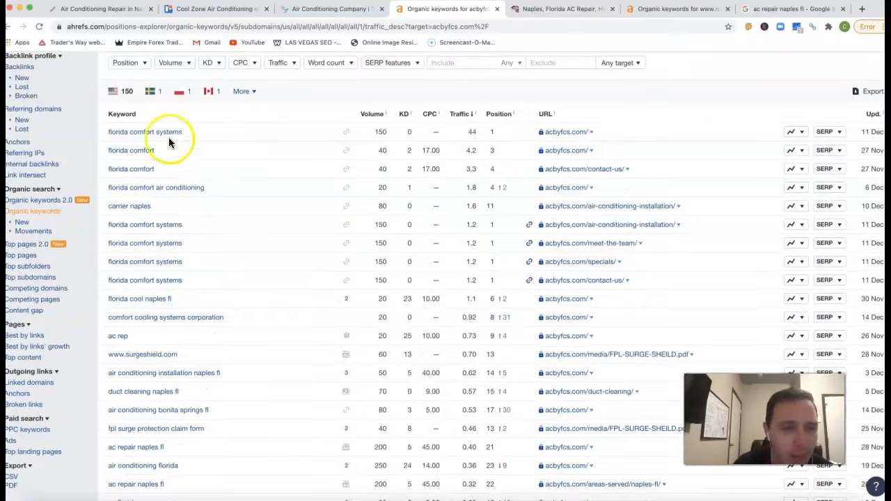
scroll(down, 3)
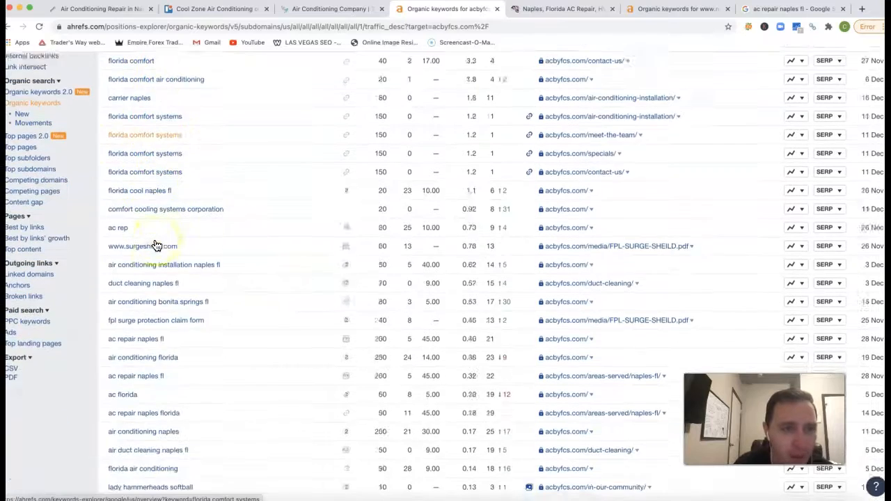
scroll(down, 3)
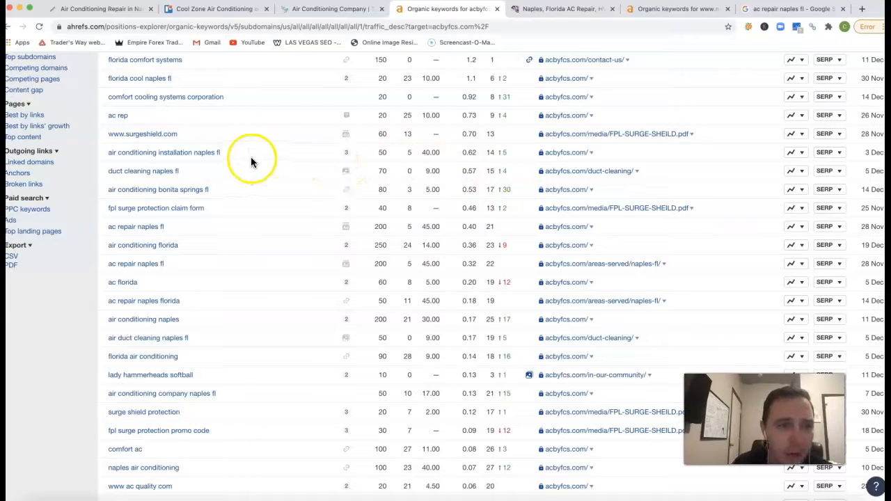
mouse_move(374, 147)
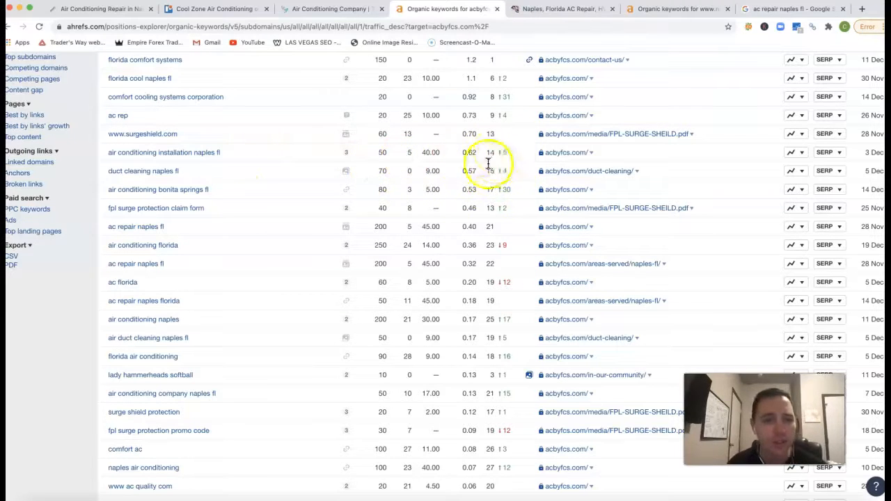
scroll(down, 3)
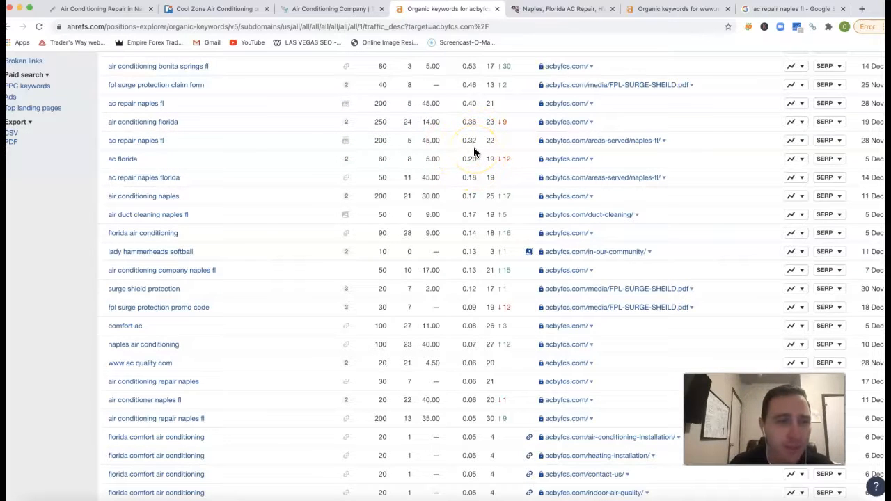
scroll(down, 3)
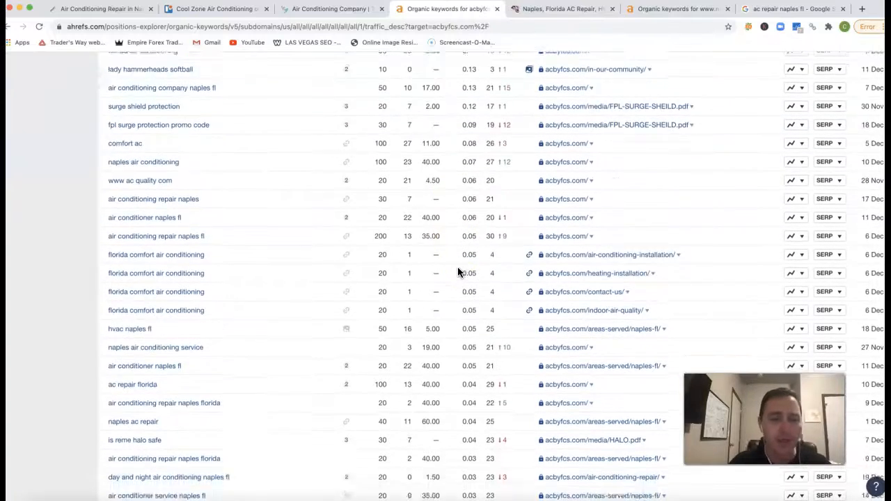
scroll(down, 3)
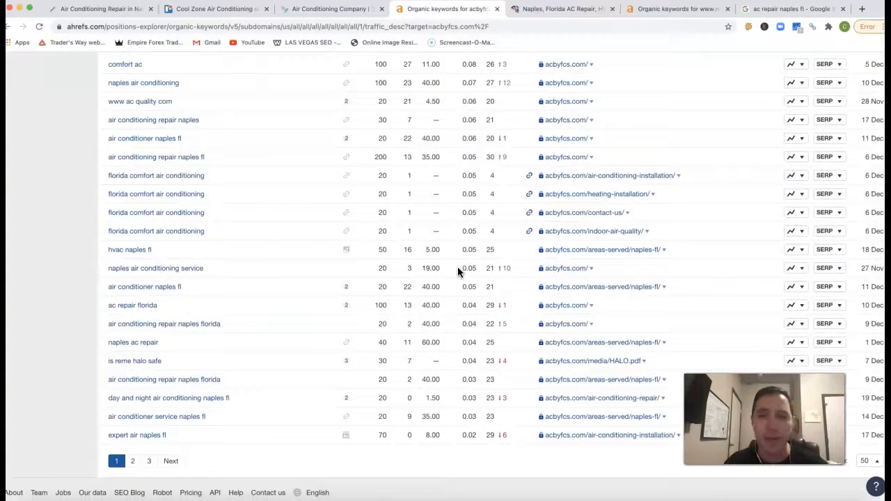
click(557, 8)
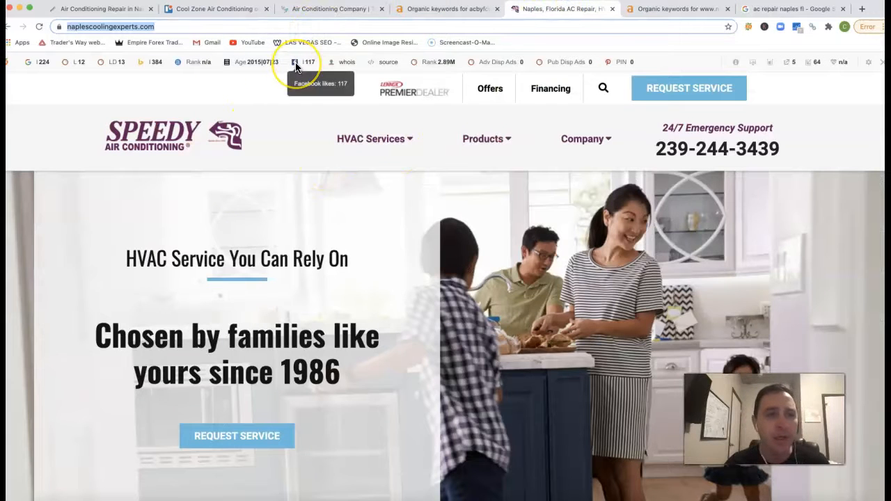
mouse_move(128, 91)
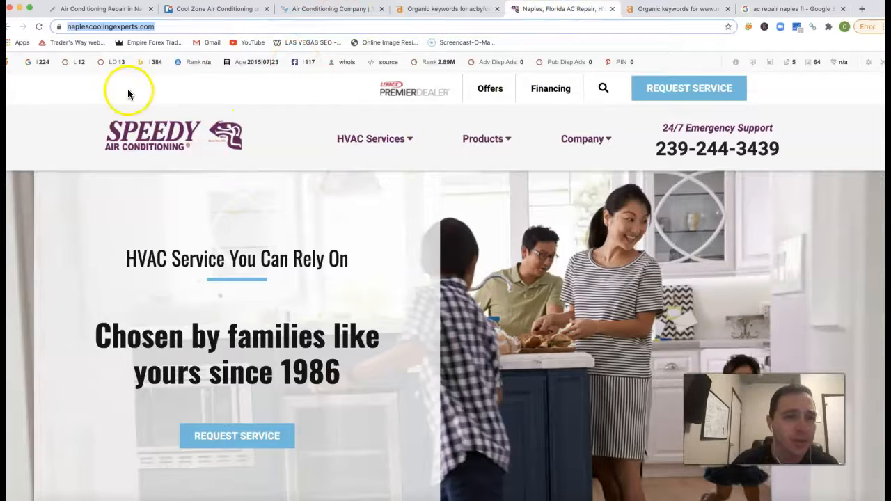
Show the Ahrefs Organic Keywords report for naplescoolingexperts.com
click(669, 8)
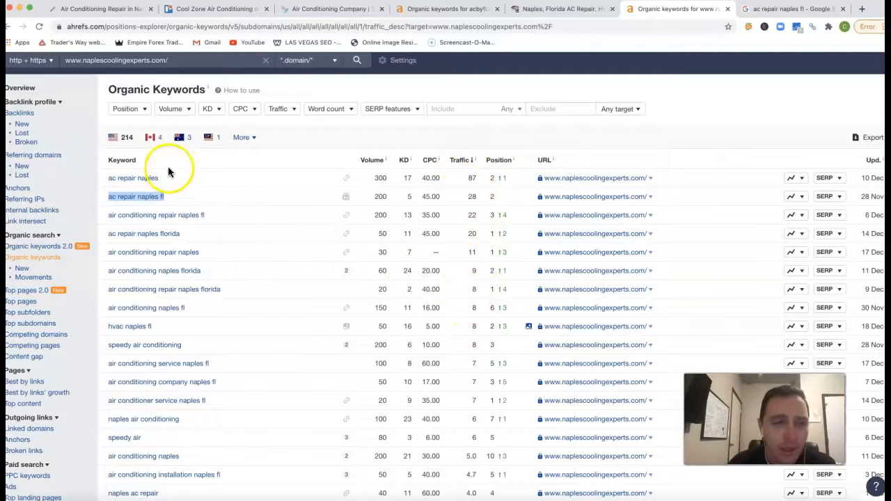
mouse_move(359, 284)
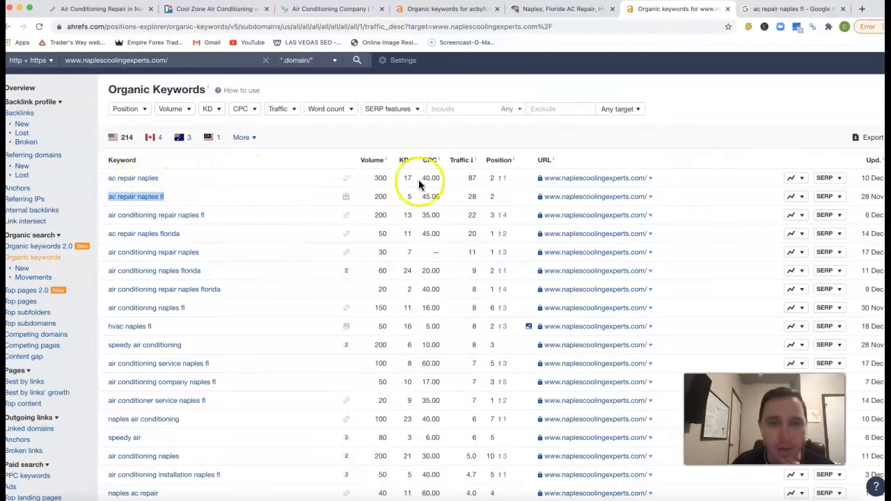
mouse_move(296, 198)
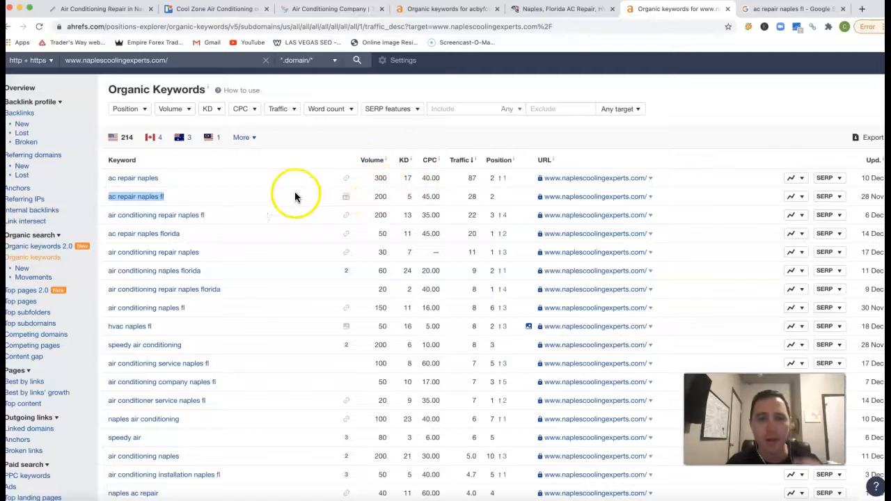